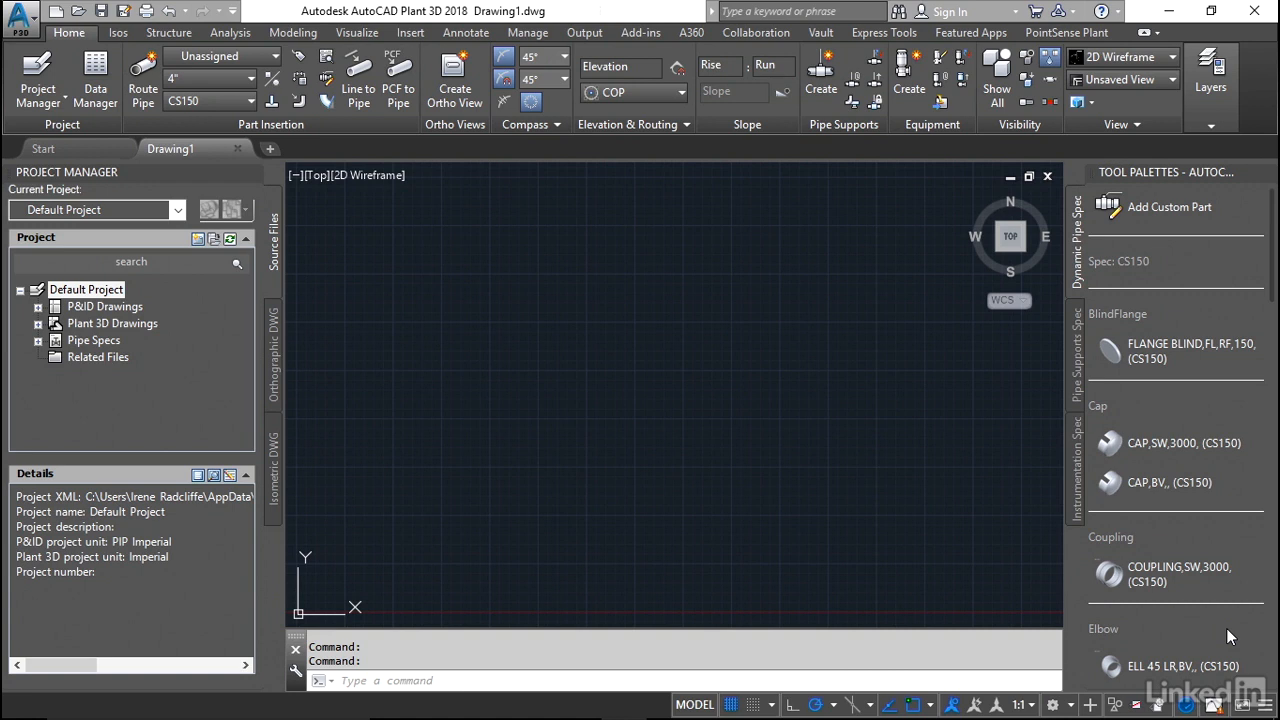
mouse_move(1201, 628)
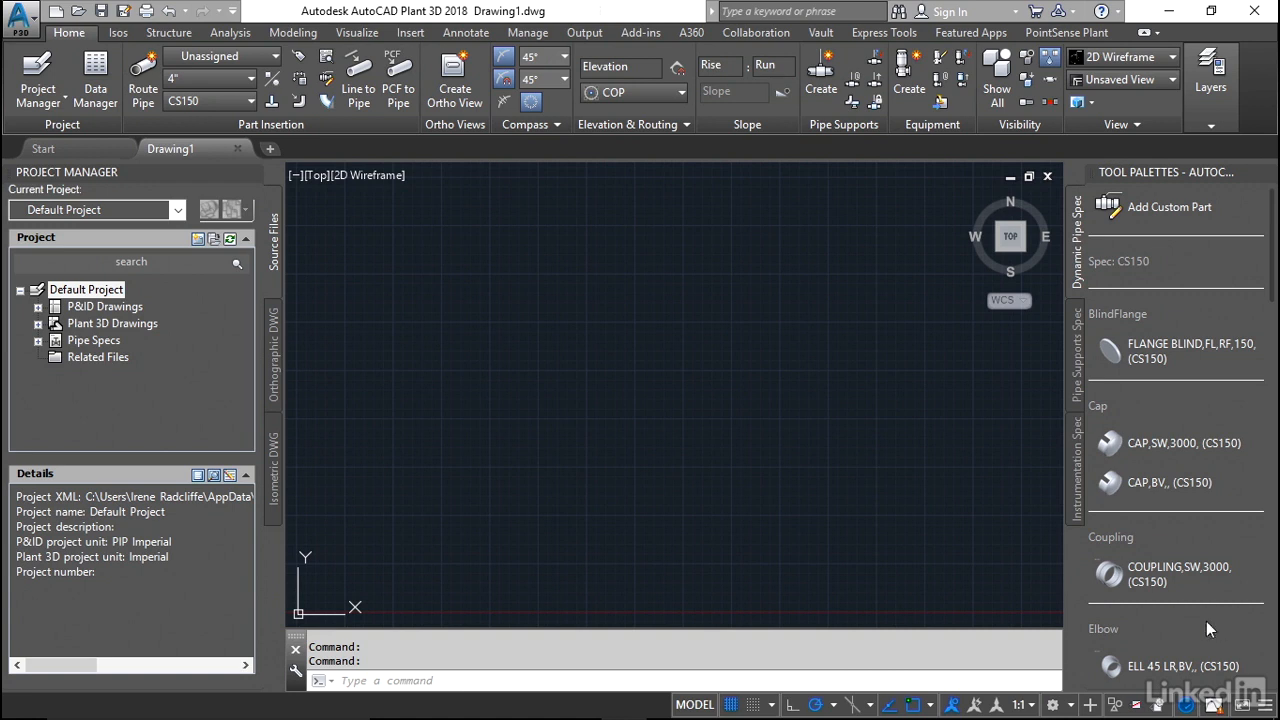
Step: Load the Chapter 01 project by opening its Project.xml file
click(178, 210)
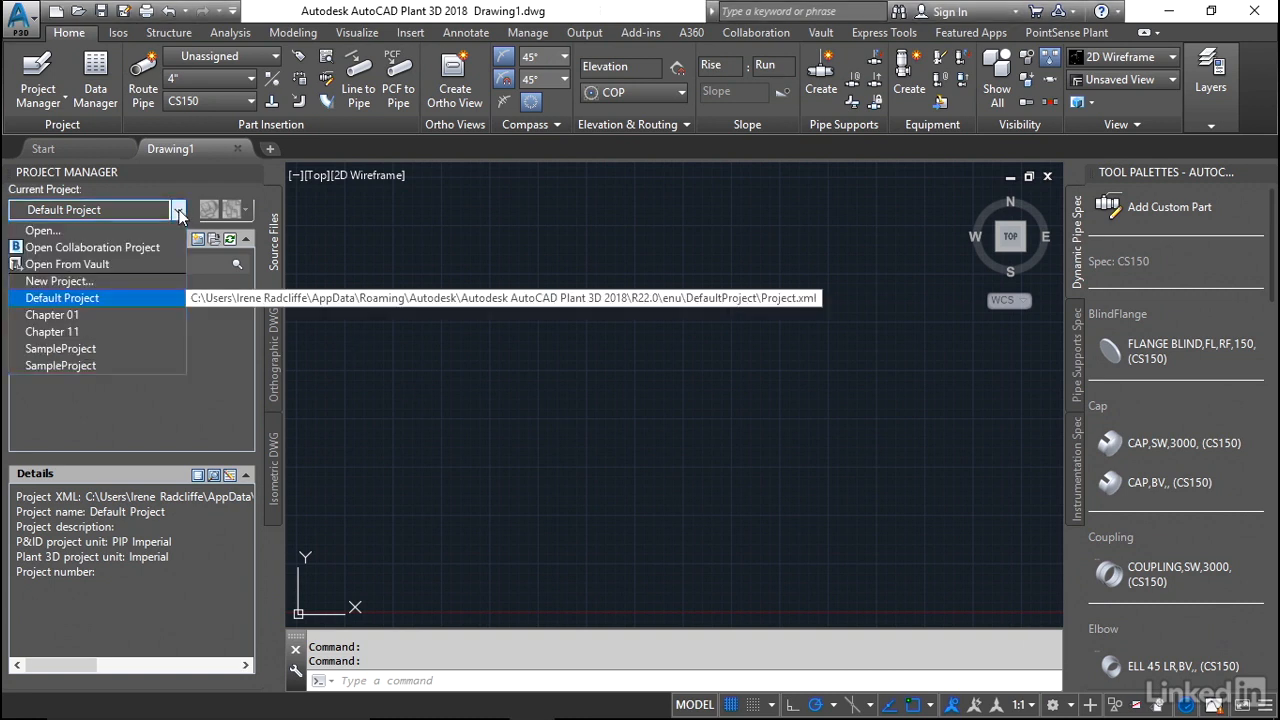
click(43, 230)
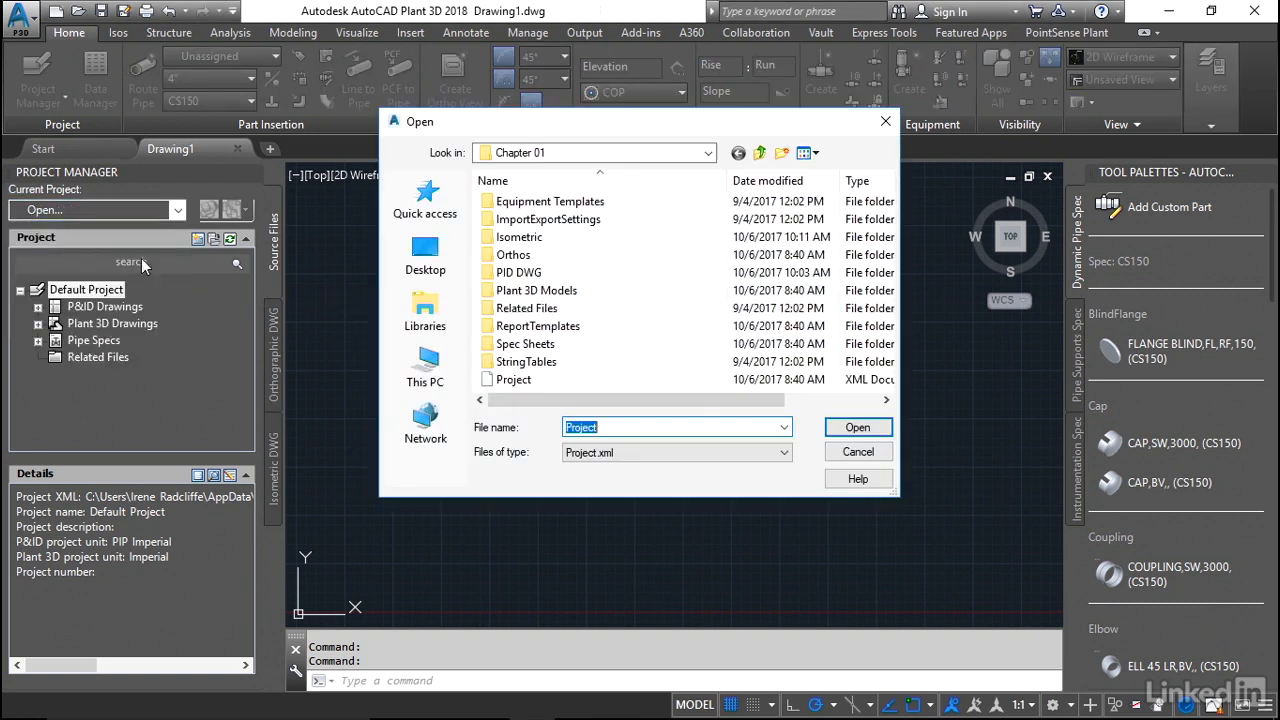
click(425, 254)
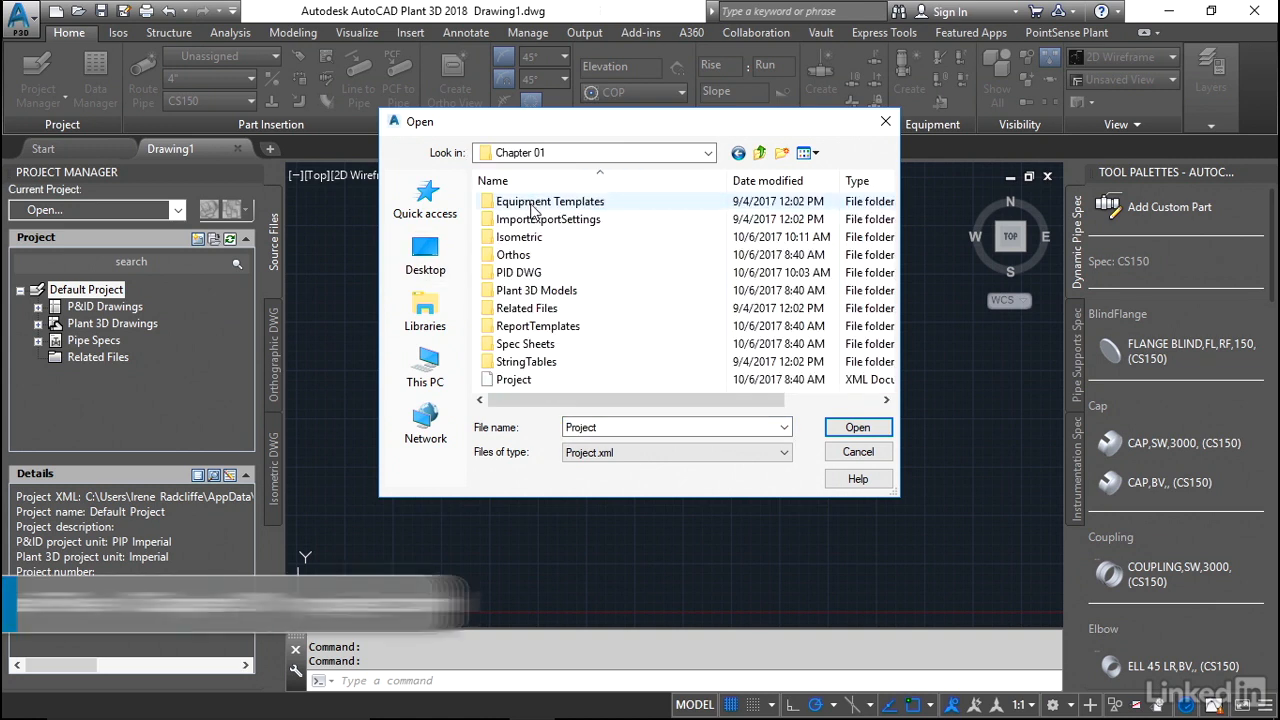
click(858, 427)
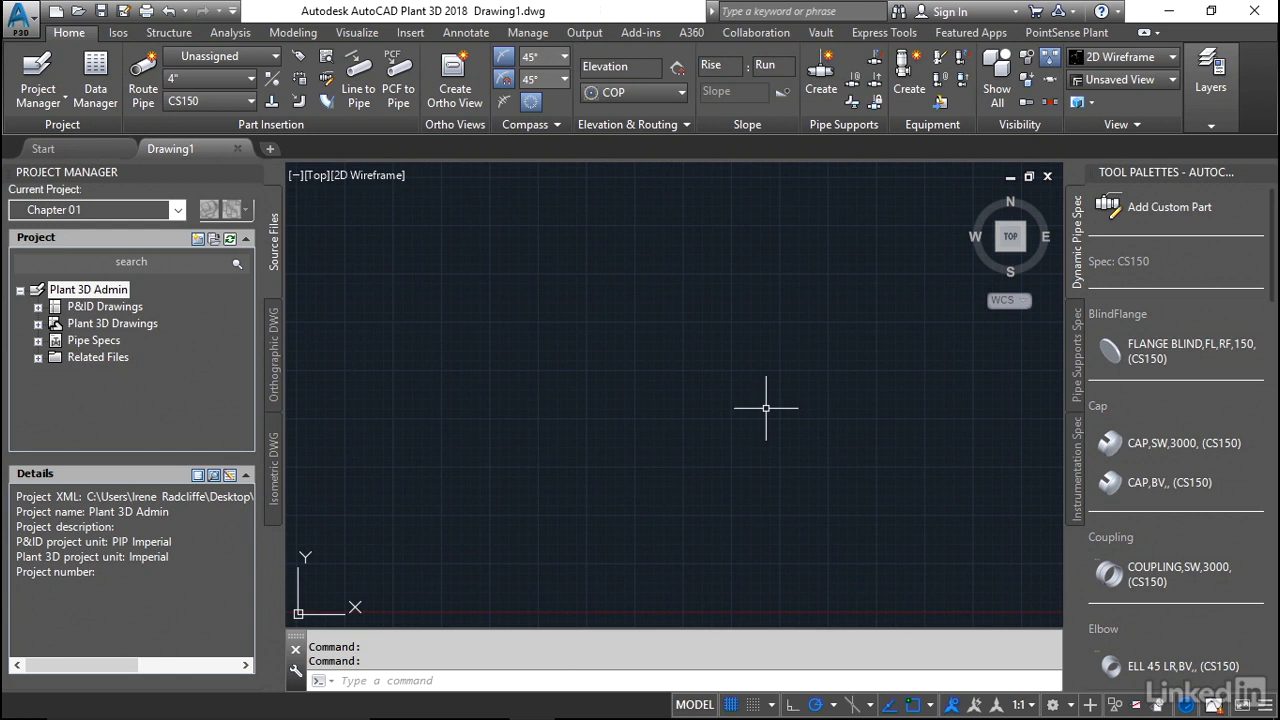
mouse_move(541, 453)
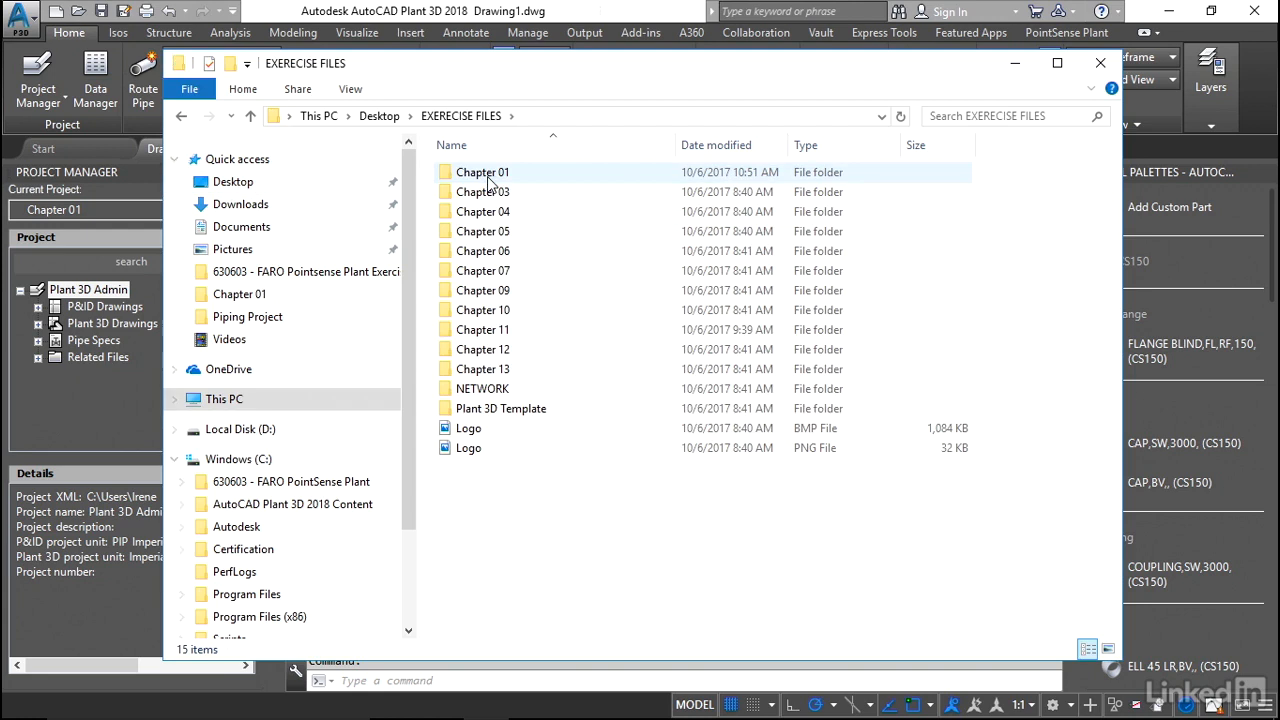
Step: Enter the Chapter 01 folder and scroll down to projSymbolStyle.dwg
double_click(482, 172)
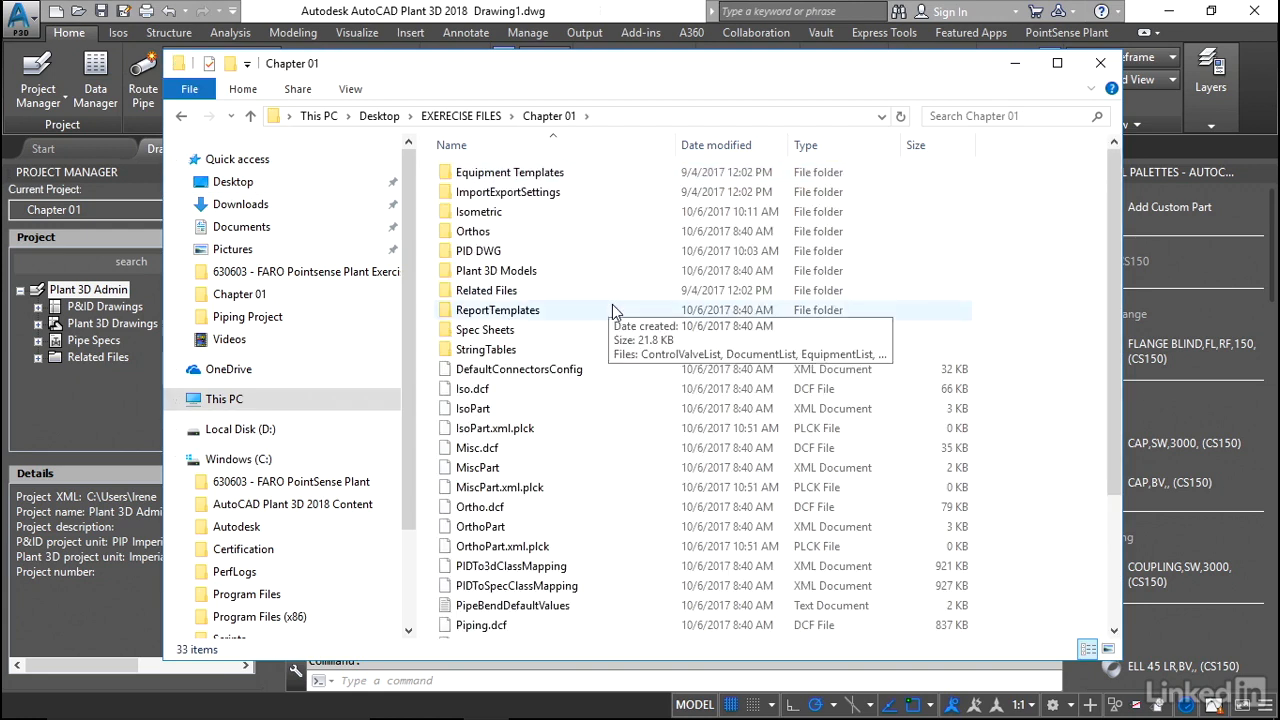
scroll(down, 3)
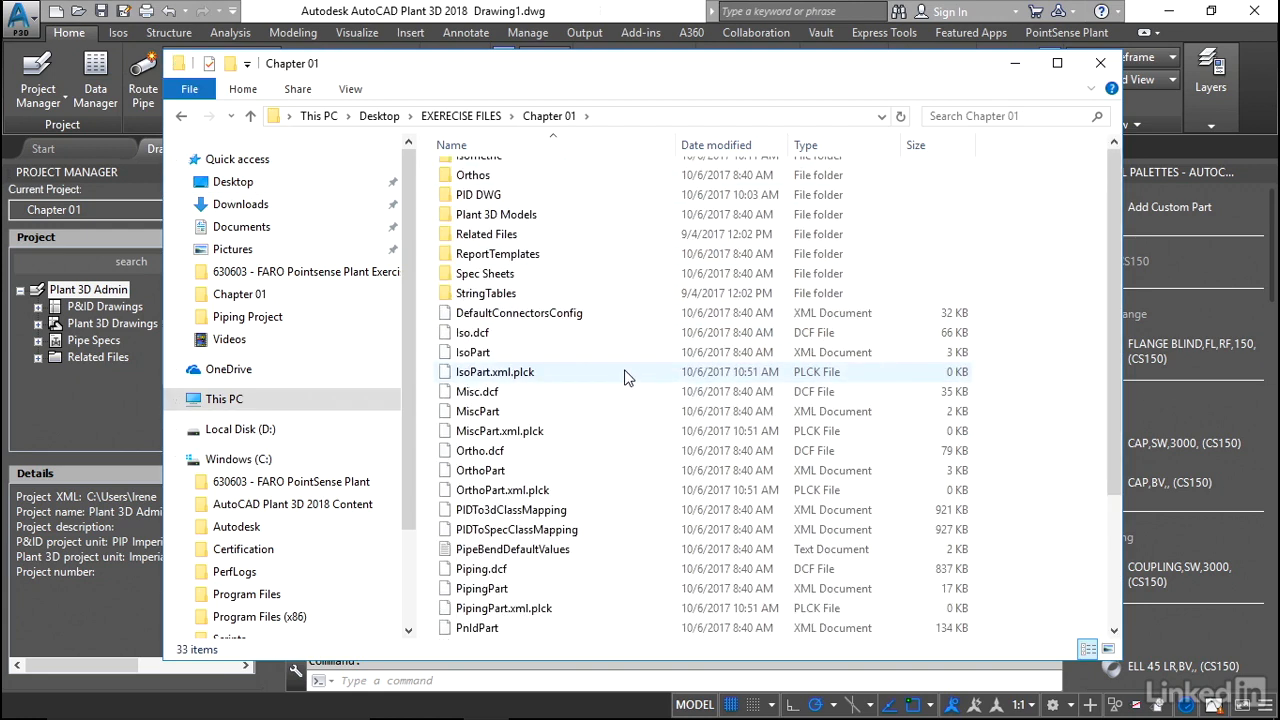
scroll(down, 3)
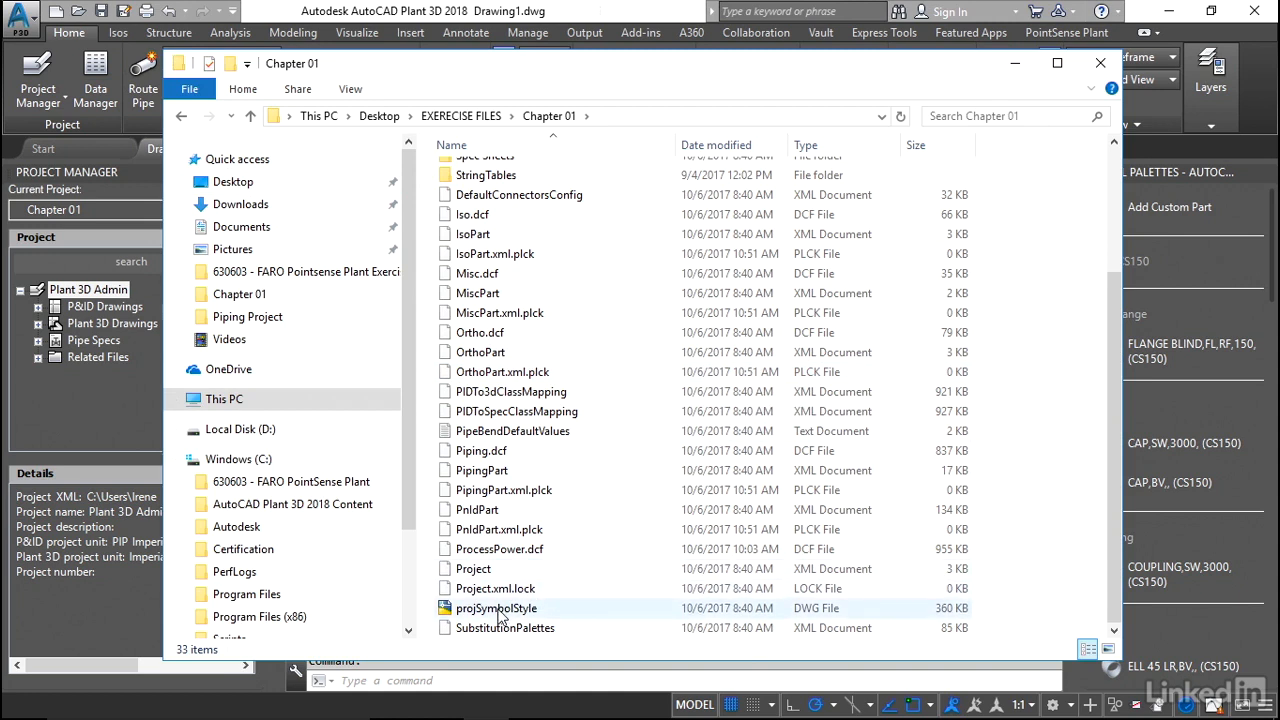
mouse_move(499, 608)
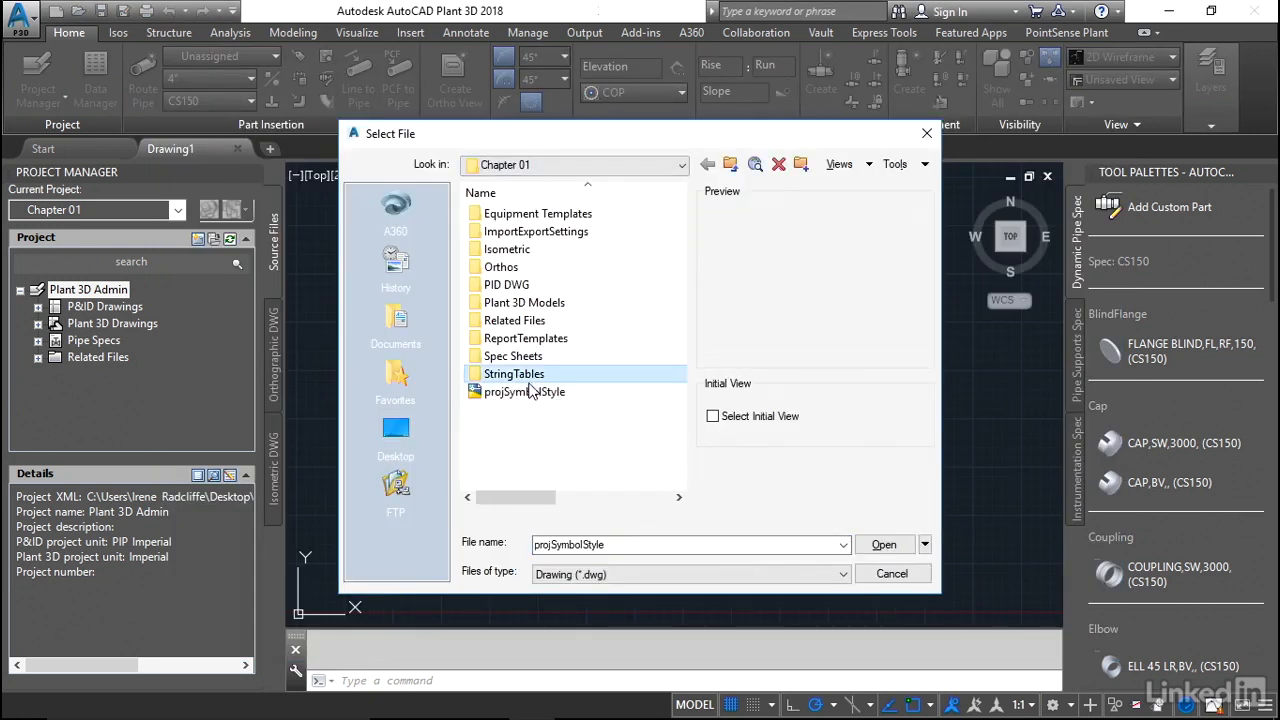
Step: Open projSymbolStyle.dwg, cancel the zoom, and start the BLOCK command
click(884, 544)
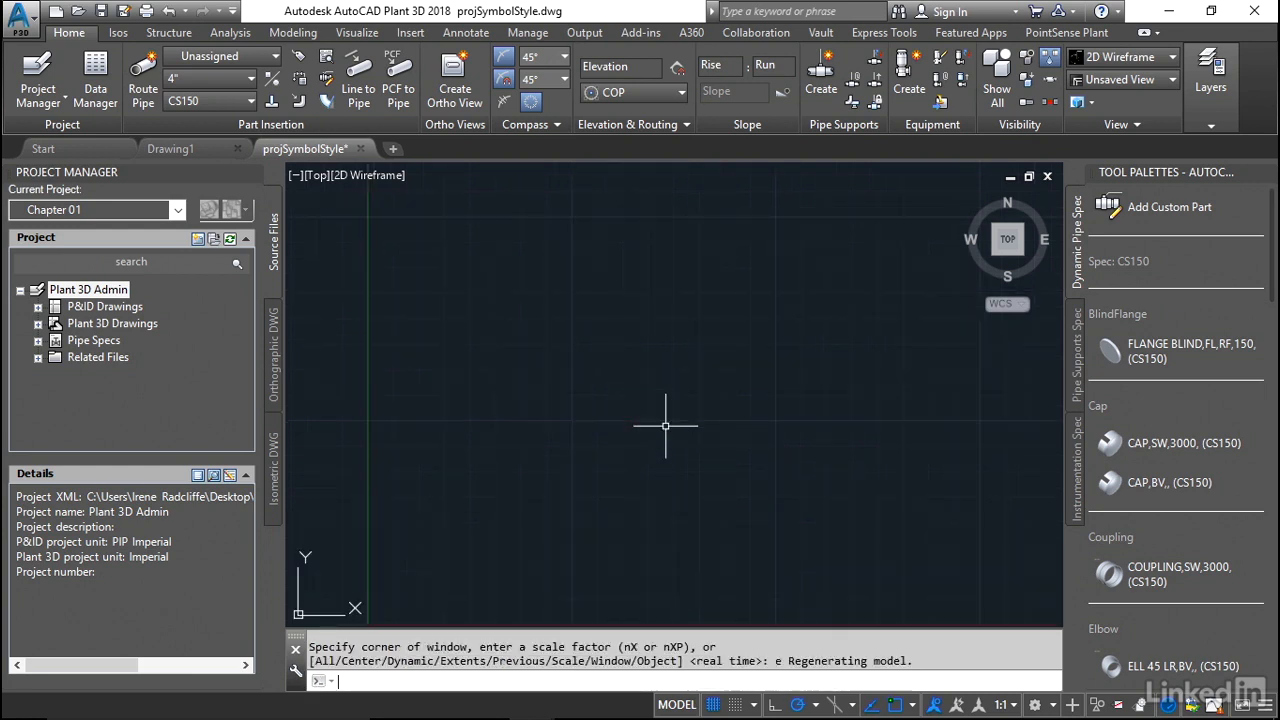
key(Escape)
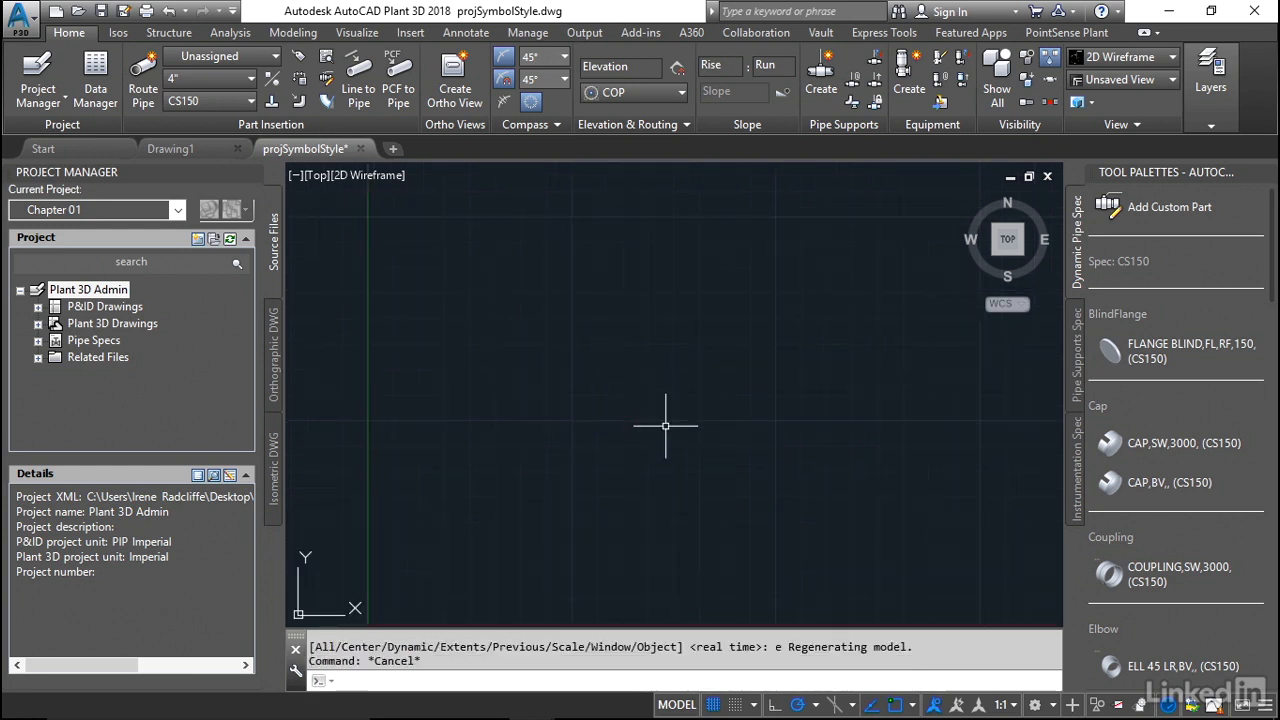
text(BLOCK)
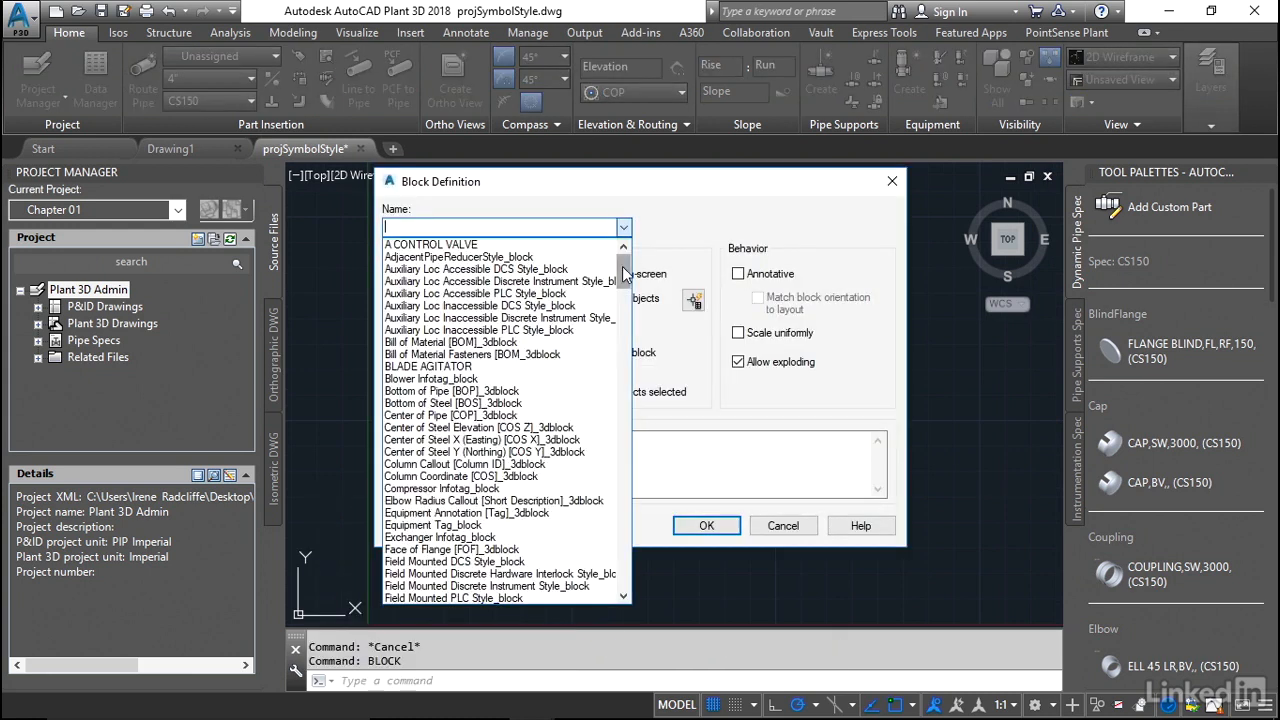
Step: Scroll through the drawing's block names, then cancel the Block Definition dialog
scroll(down, 3)
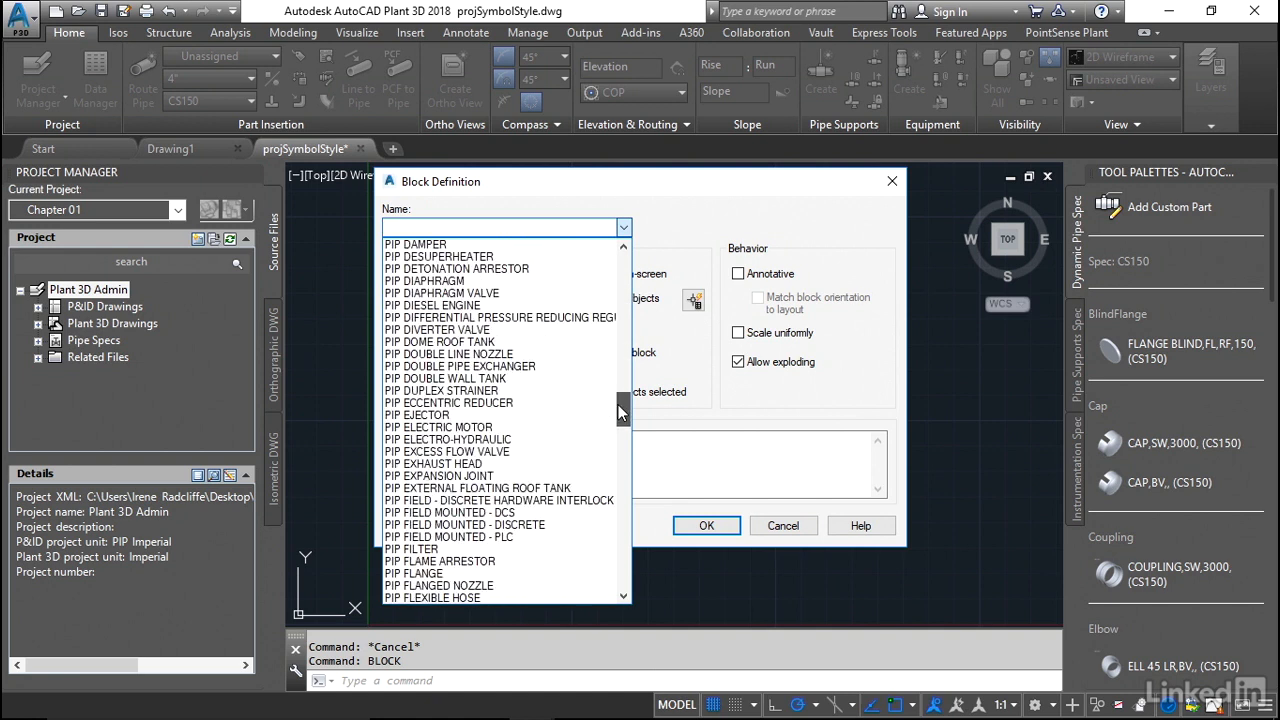
scroll(down, 3)
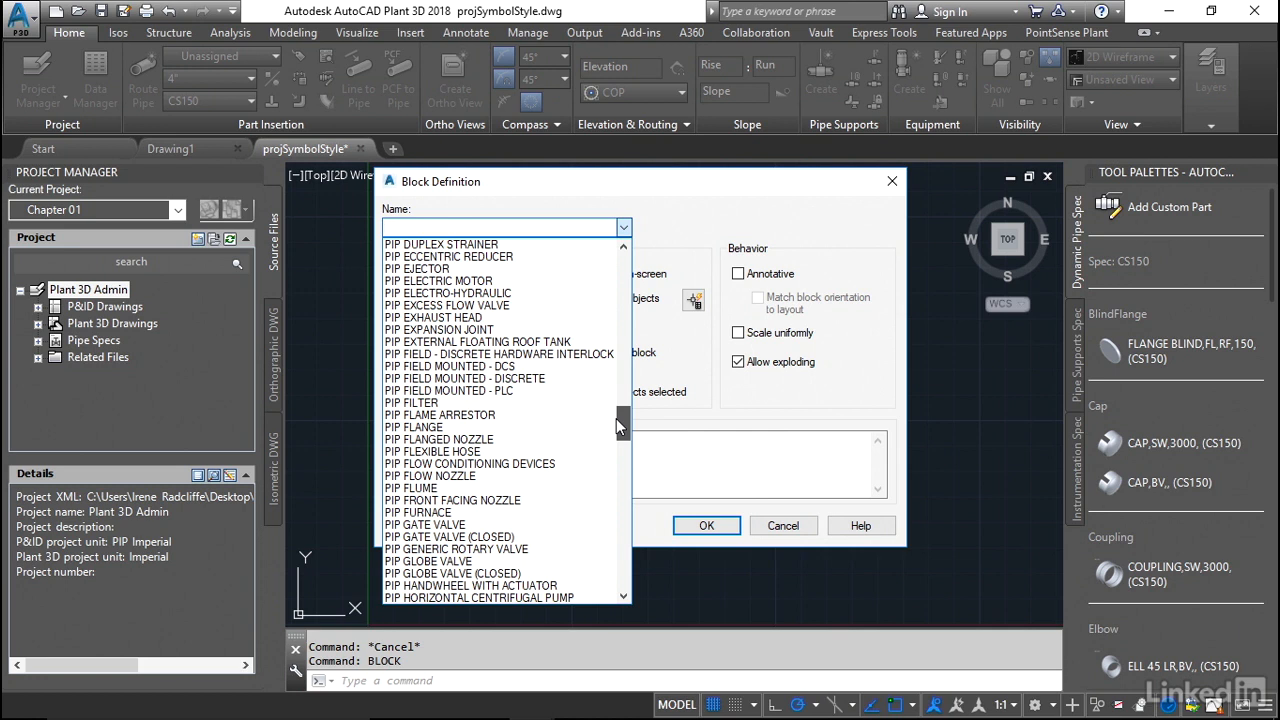
scroll(down, 3)
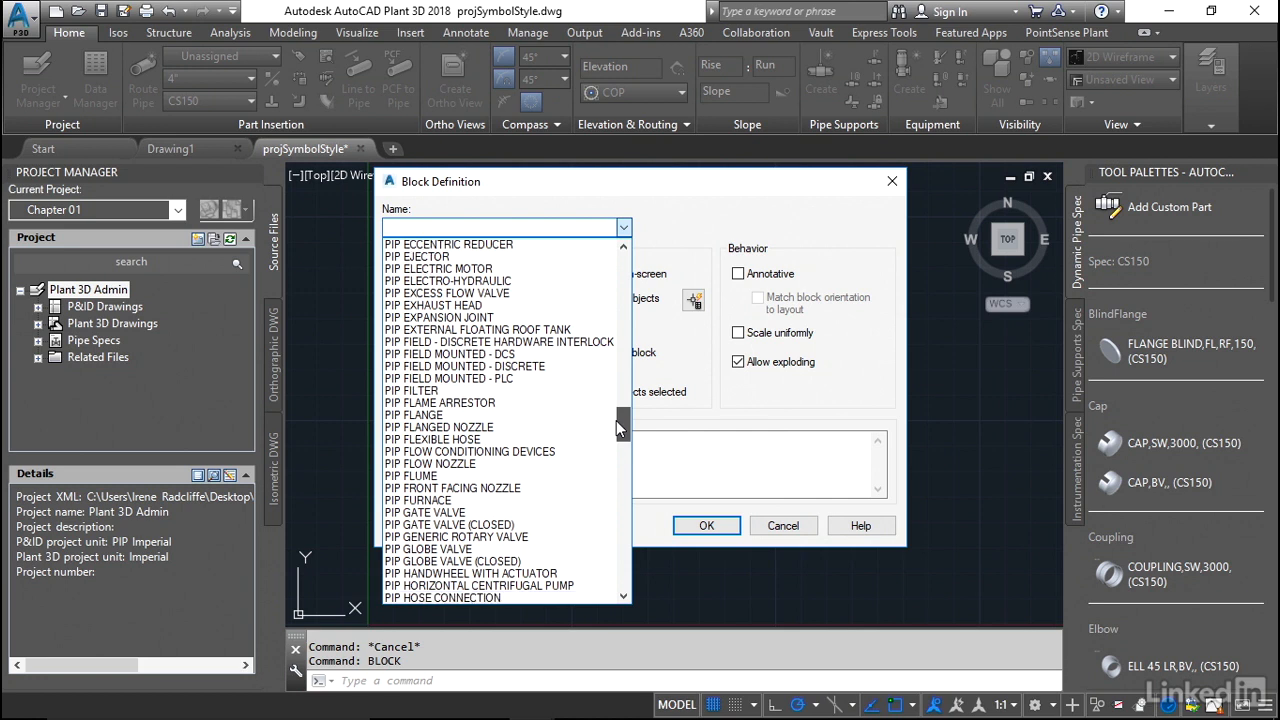
scroll(down, 3)
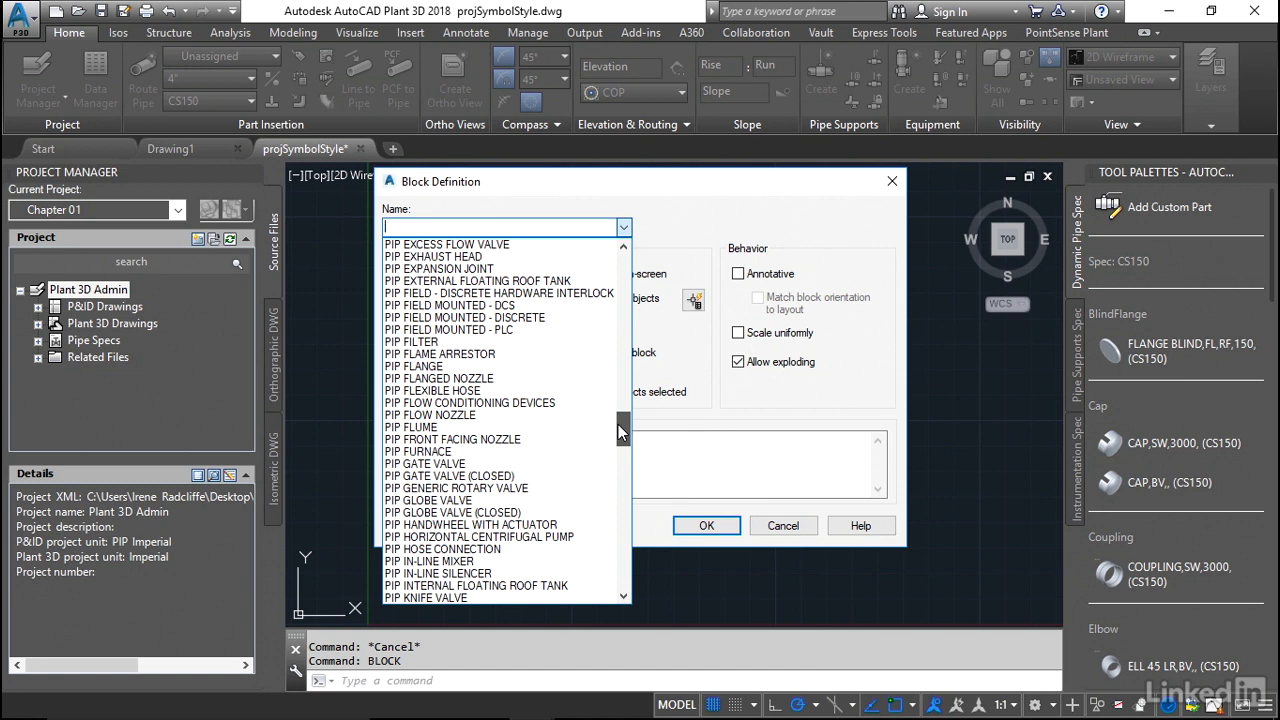
scroll(down, 3)
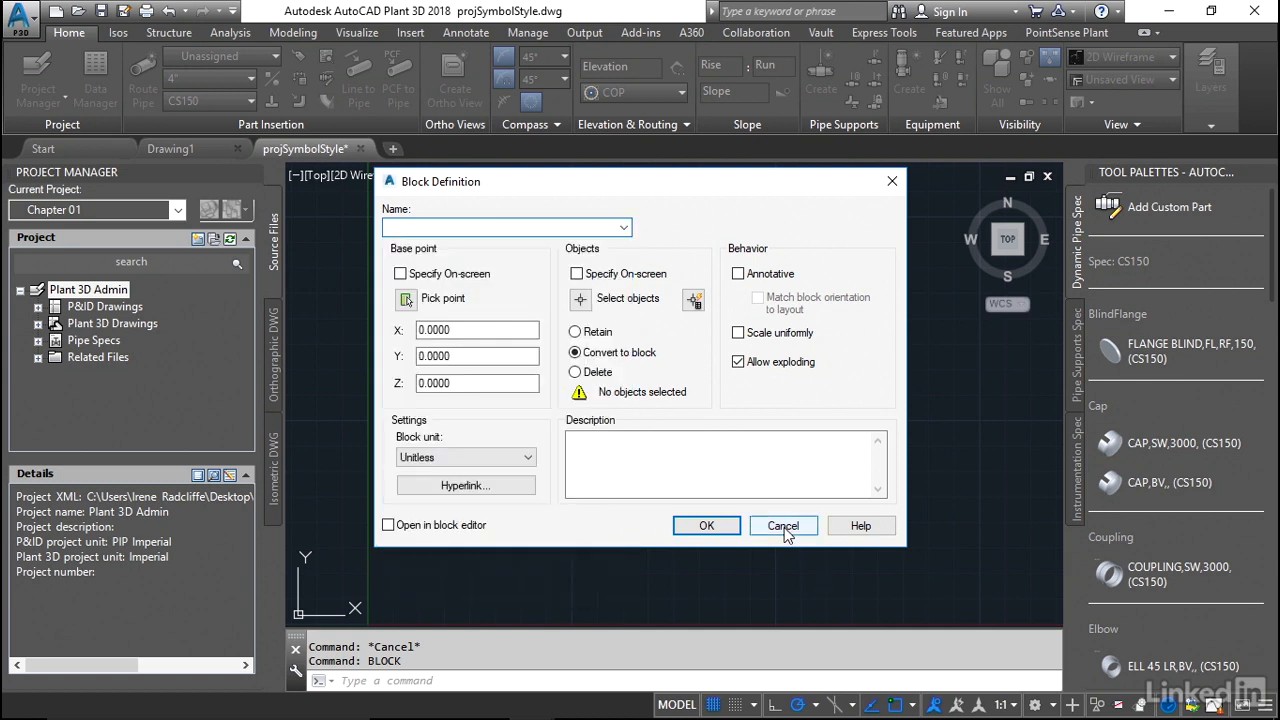
click(783, 525)
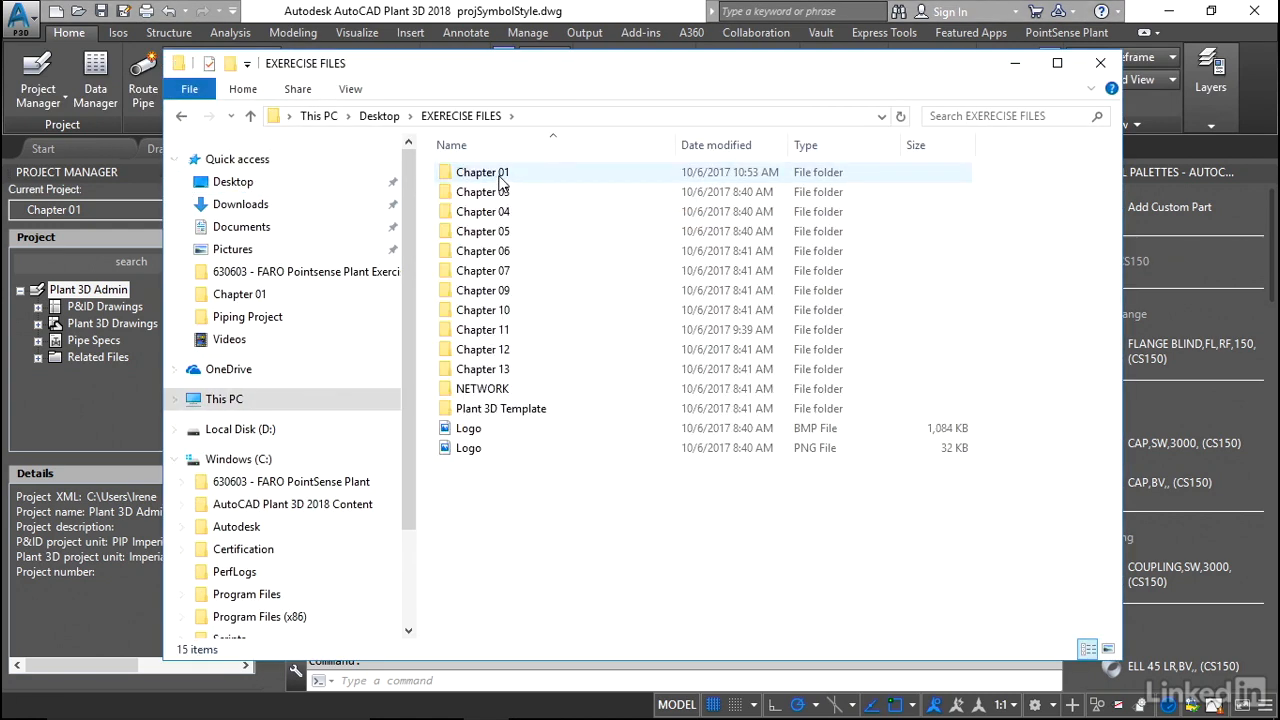
double_click(479, 172)
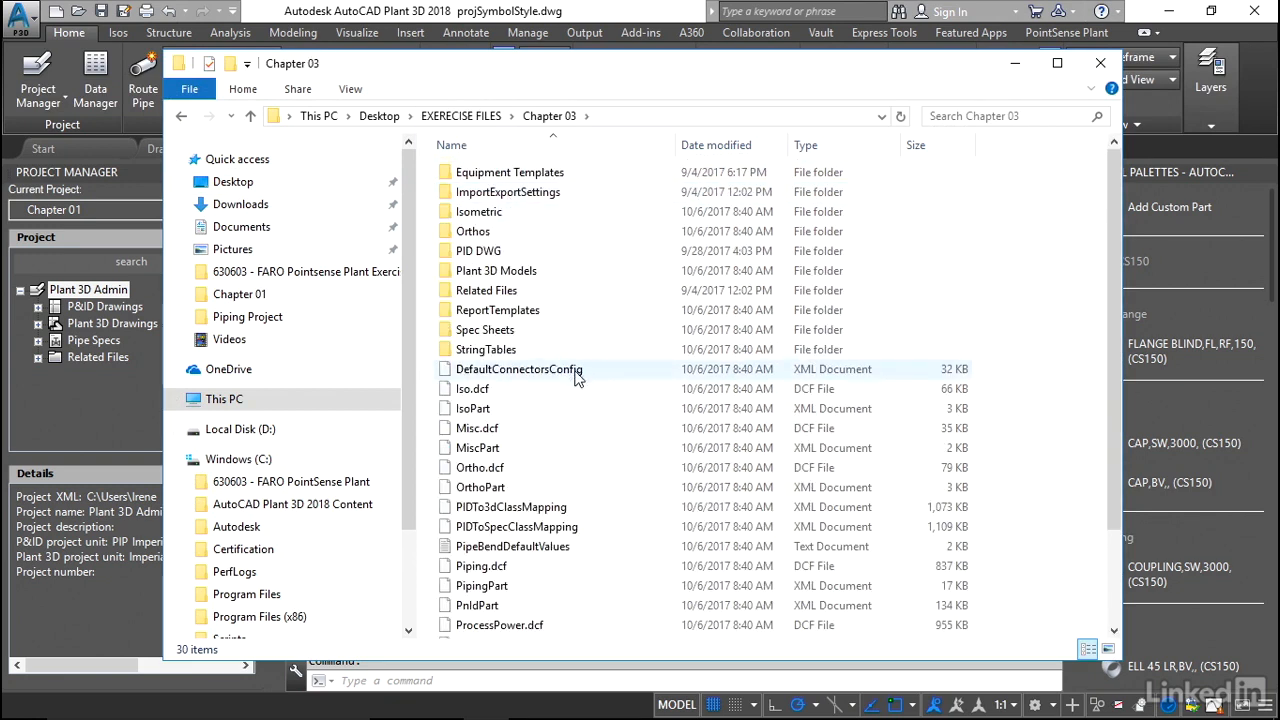
scroll(down, 3)
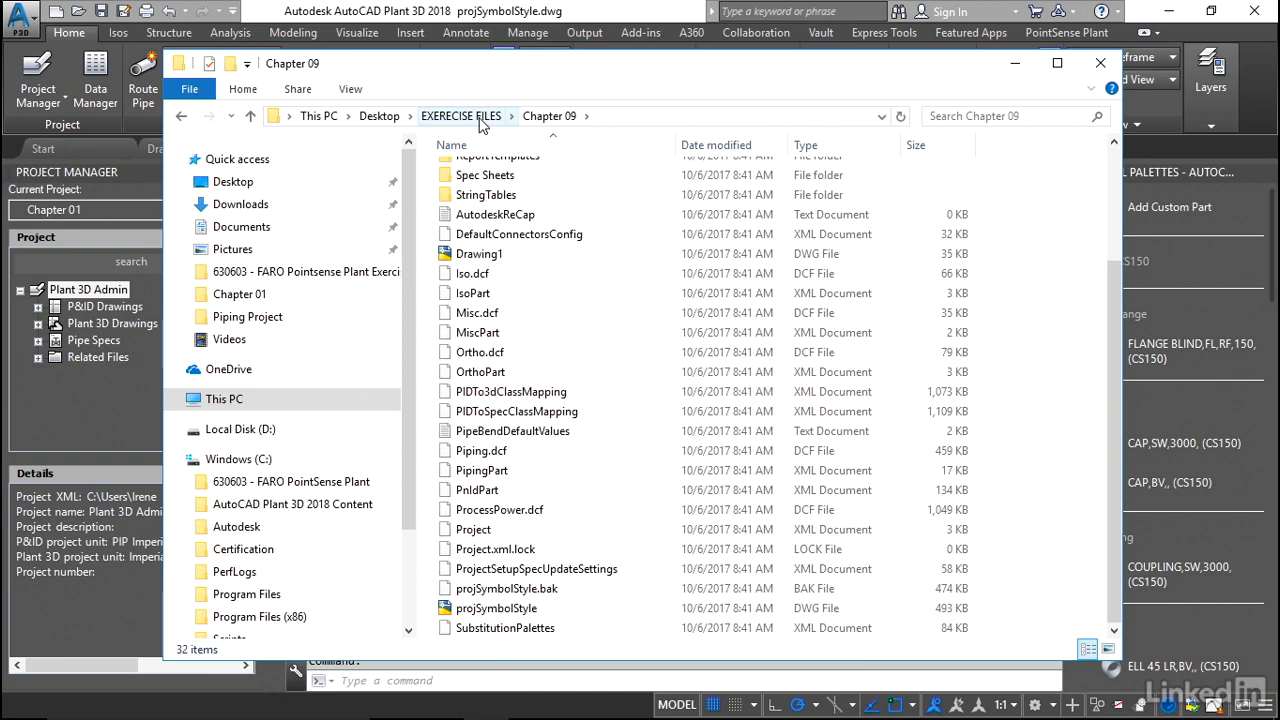
click(461, 115)
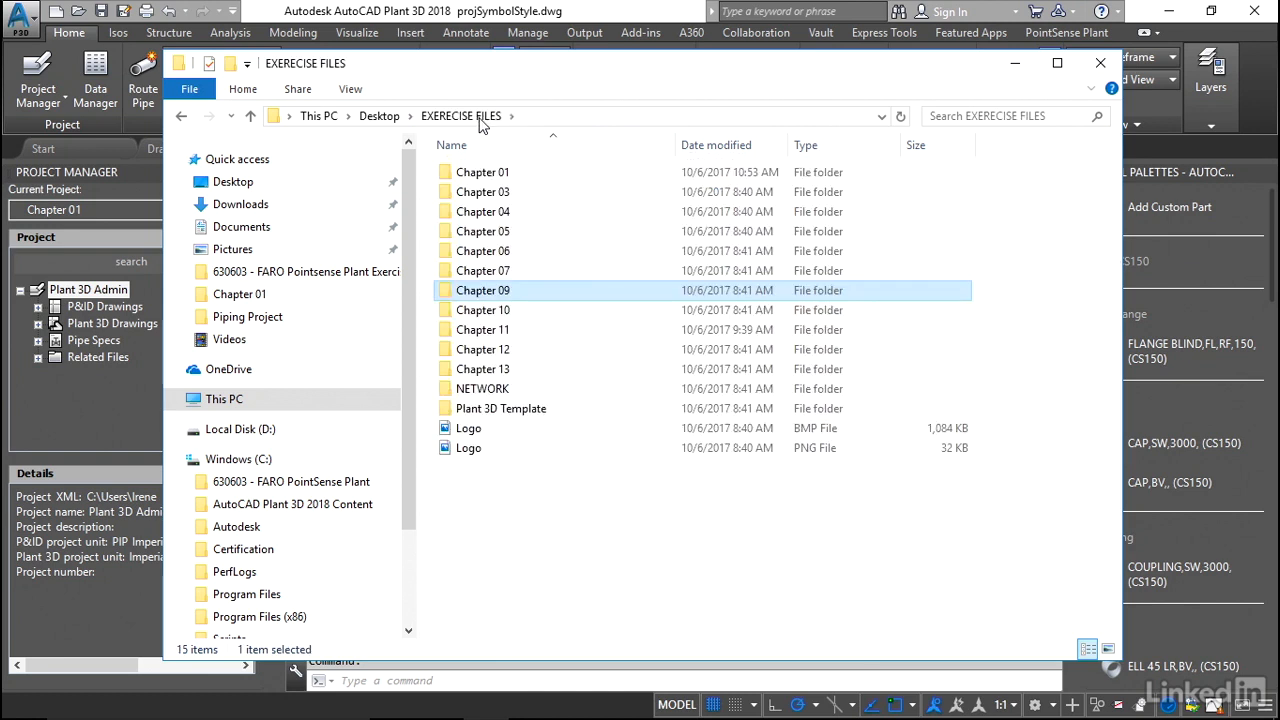